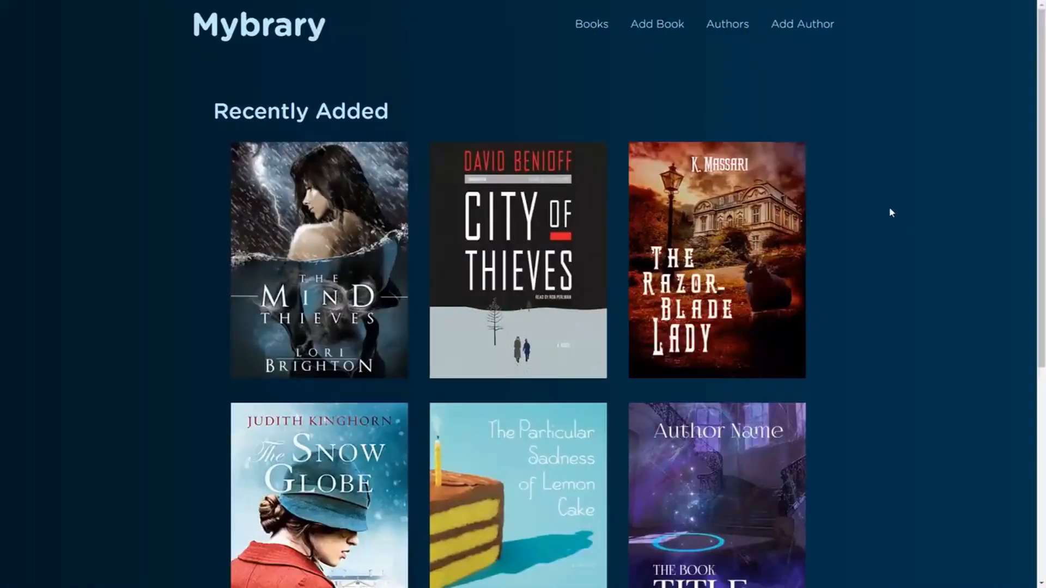
# - Filter the book list by the title search 'The T' and browse the matching covers
pyautogui.scroll(-3)
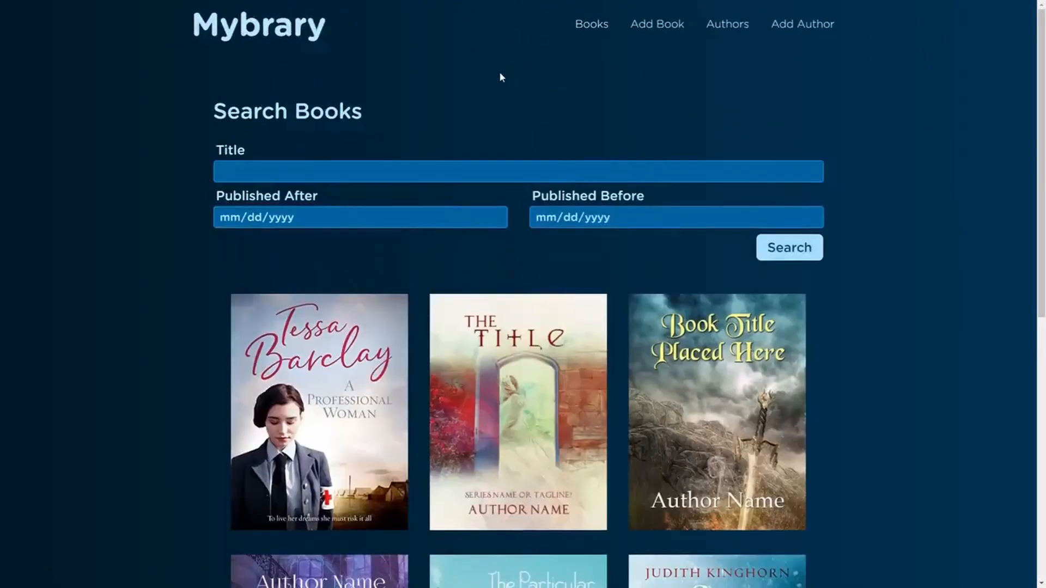
pyautogui.write('The T')
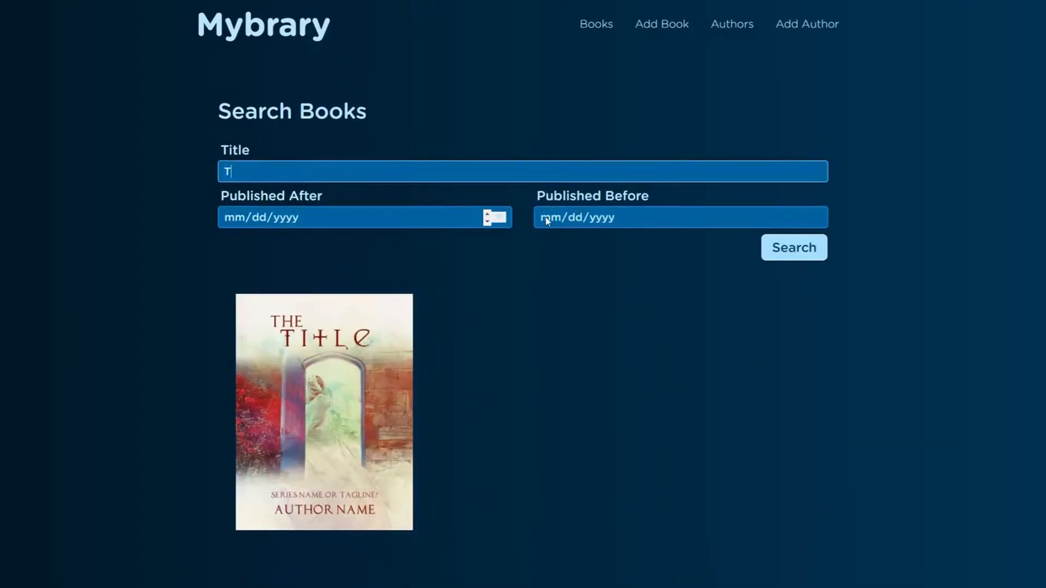
pyautogui.scroll(-3)
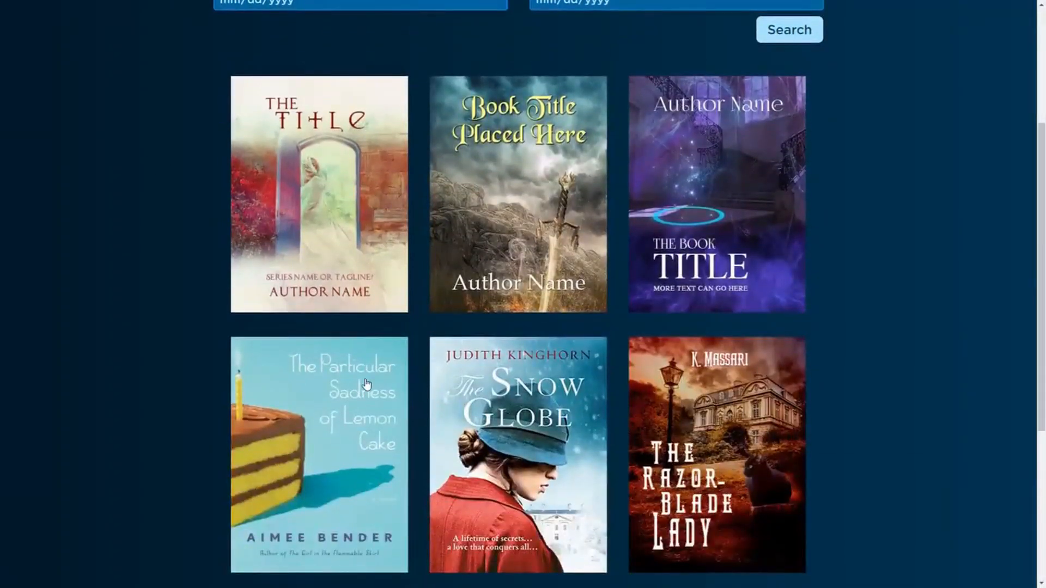
# - Update The Particular Sadness of Lemon Cake's details and return to the book list
pyautogui.click(318, 453)
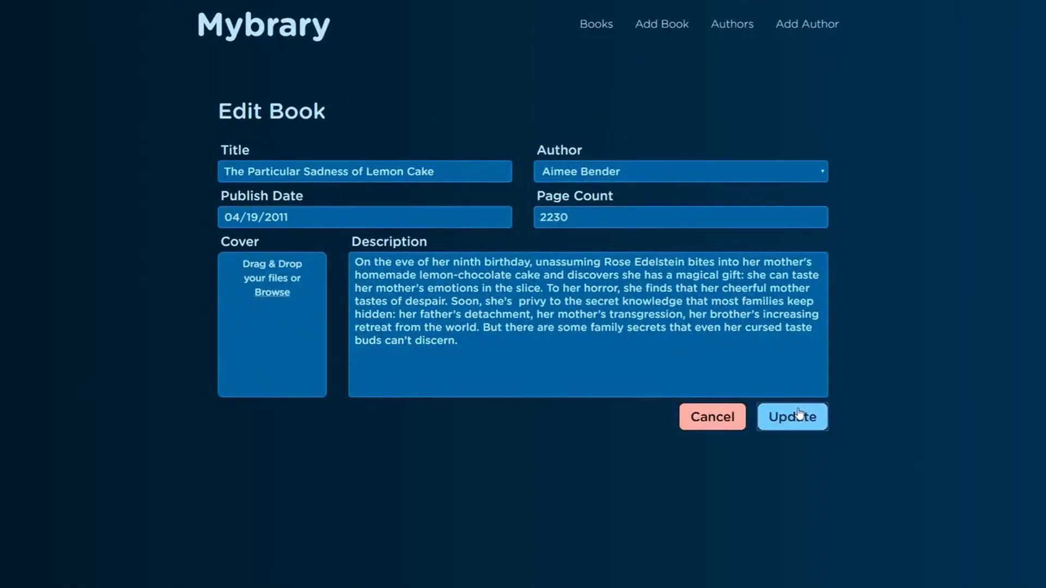
pyautogui.click(792, 417)
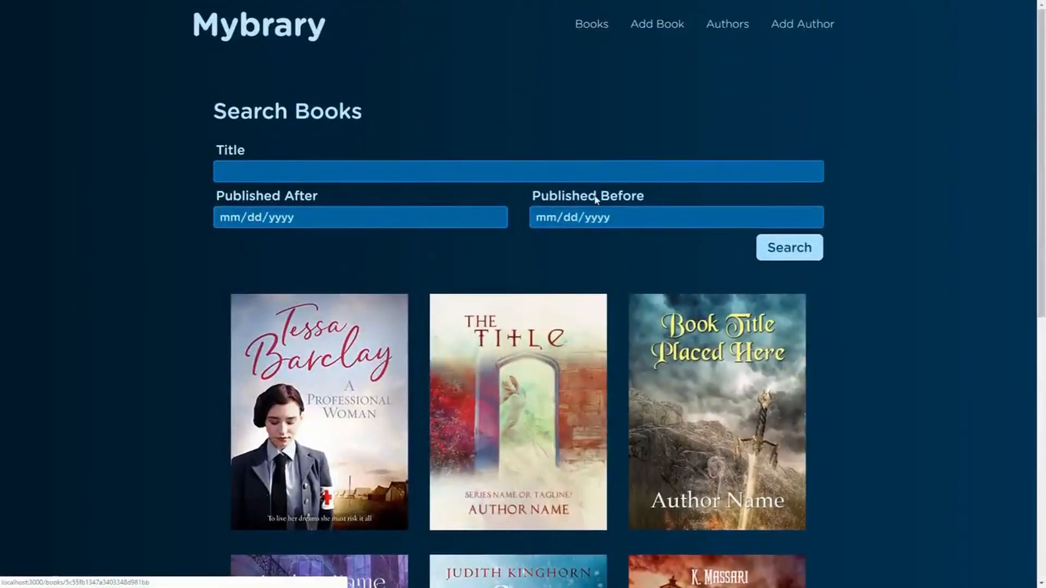
# - Create a book titled 'New' by David Benioff with cover, publish date and 234 pages
pyautogui.click(655, 22)
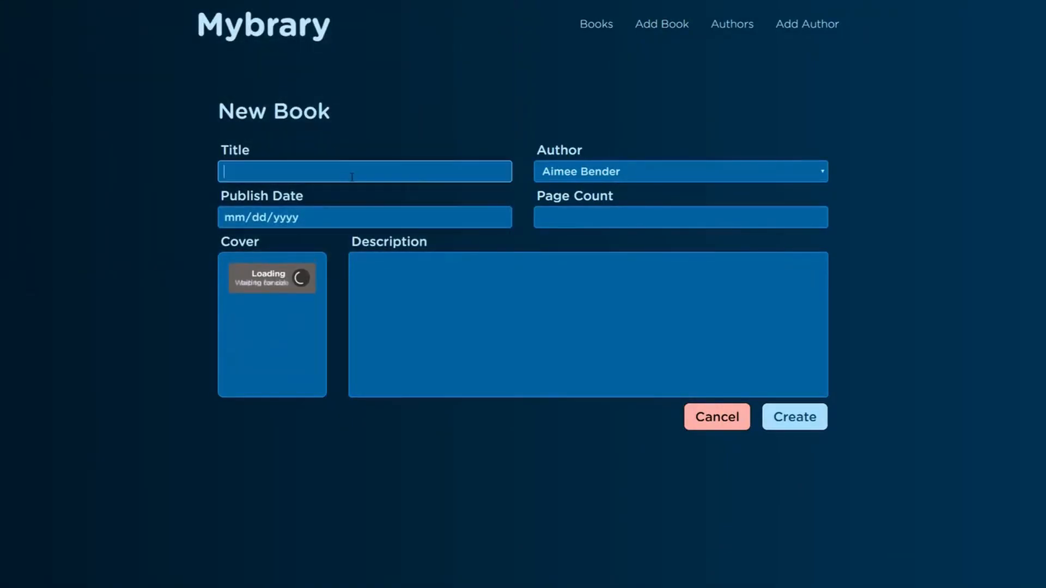
pyautogui.write('New')
pyautogui.click(365, 217)
pyautogui.write('01/10/0000')
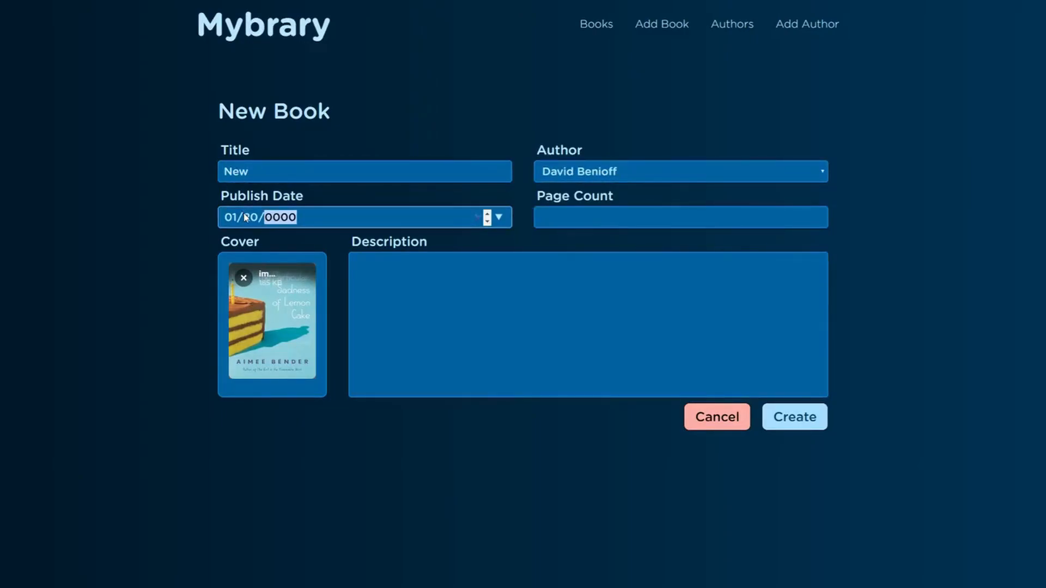
pyautogui.write('234')
pyautogui.click(588, 324)
pyautogui.write('D')
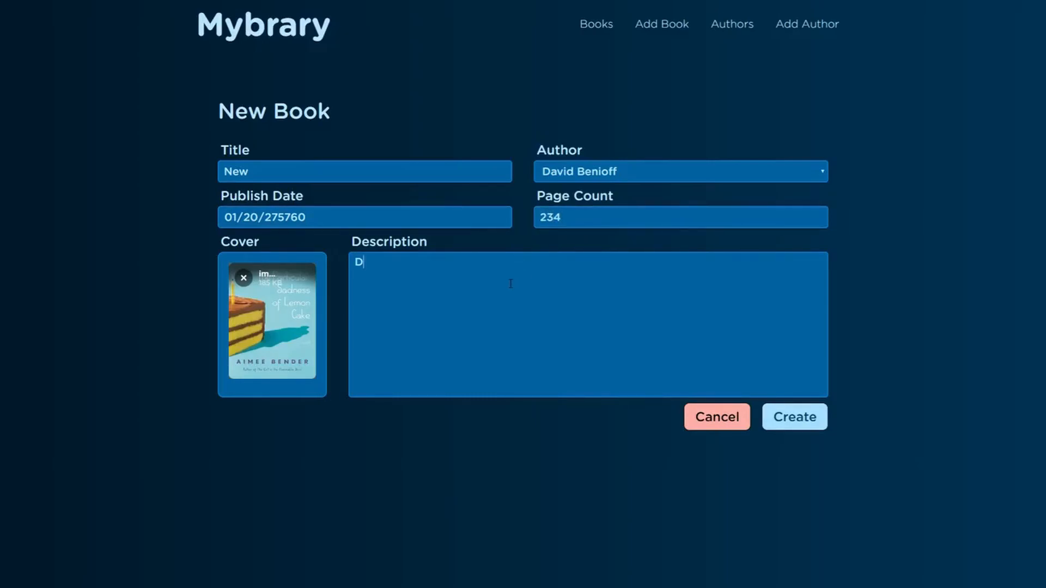
pyautogui.click(793, 416)
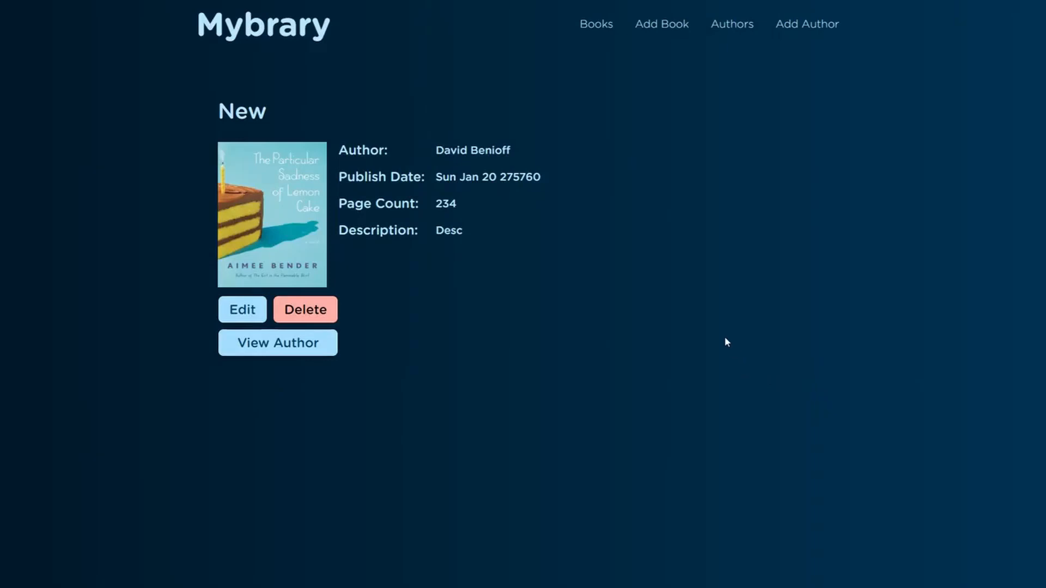
# - View David Benioff's author page, his book City of Thieves, then the authors list
pyautogui.click(278, 342)
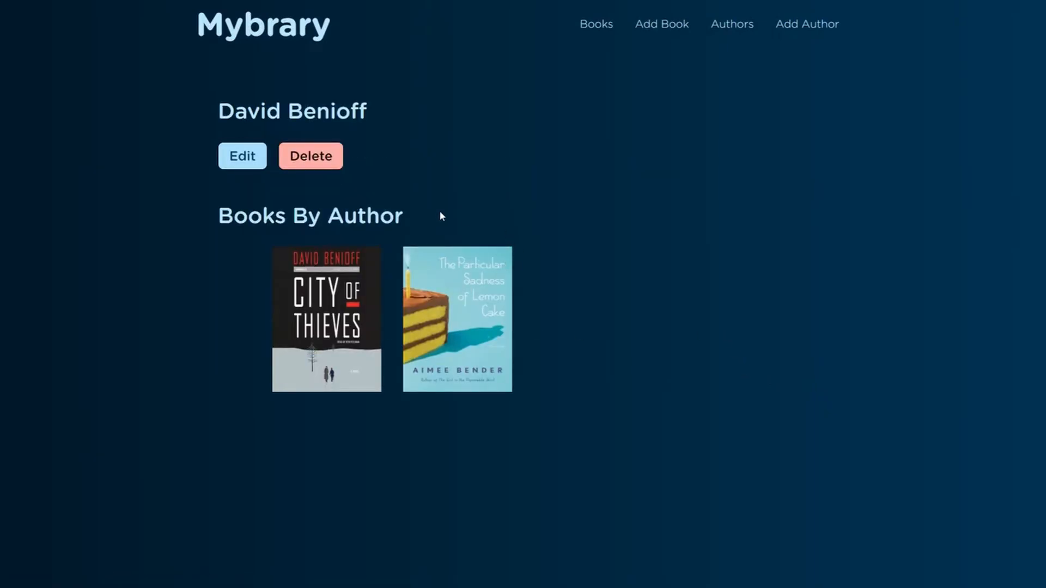
pyautogui.click(325, 320)
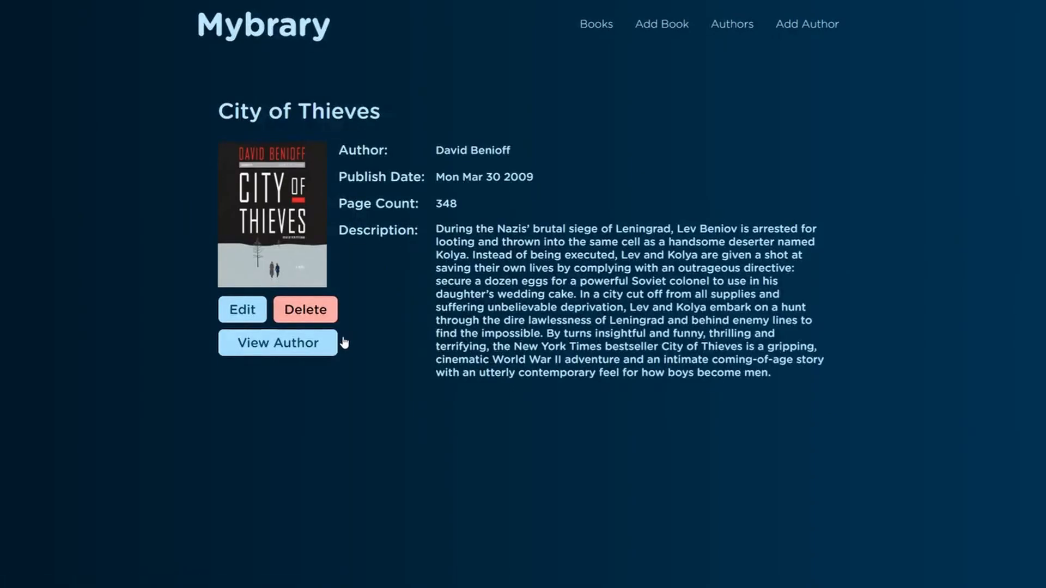
pyautogui.click(278, 342)
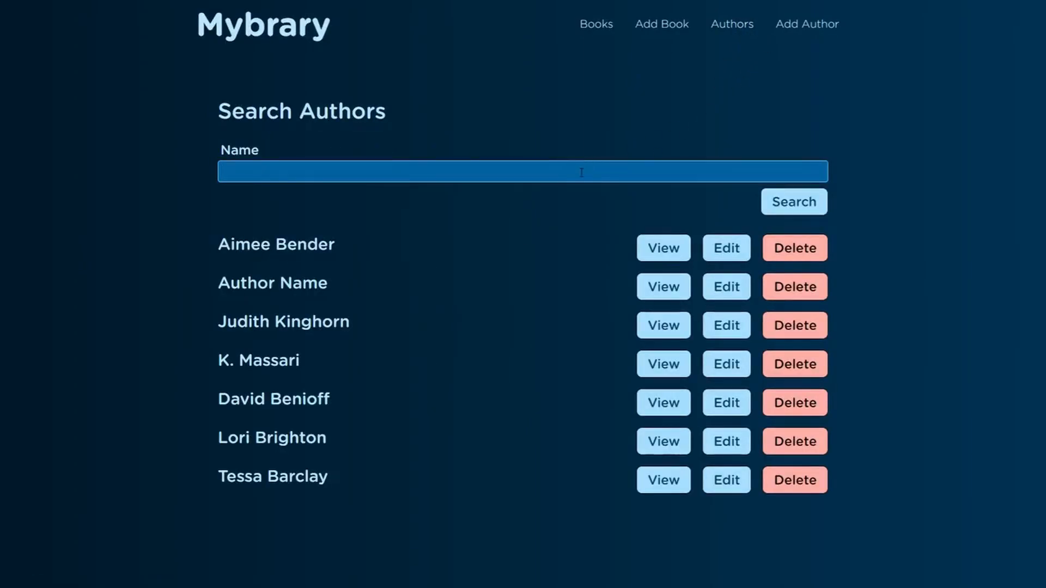
# - Filter the authors by 'a' and begin a blank new-author form
pyautogui.write('a')
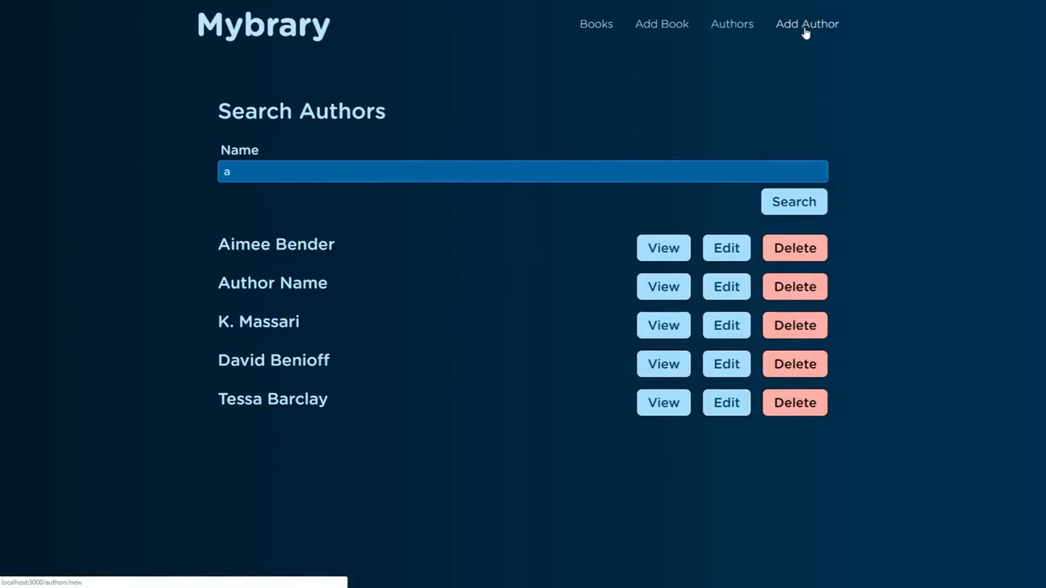
pyautogui.click(806, 24)
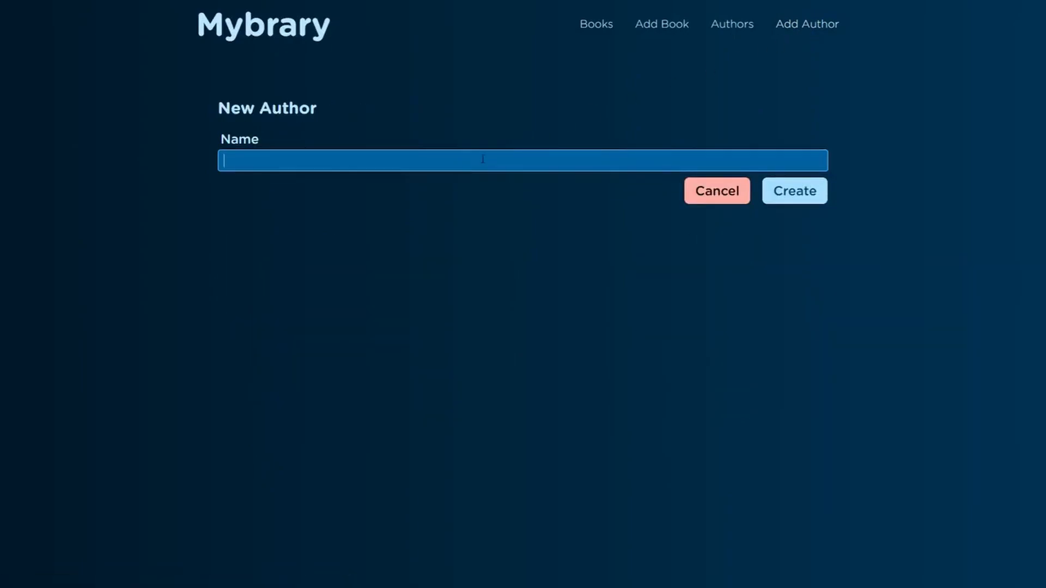
# - Create the author 'New' and confirm it appears in the authors list
pyautogui.click(793, 191)
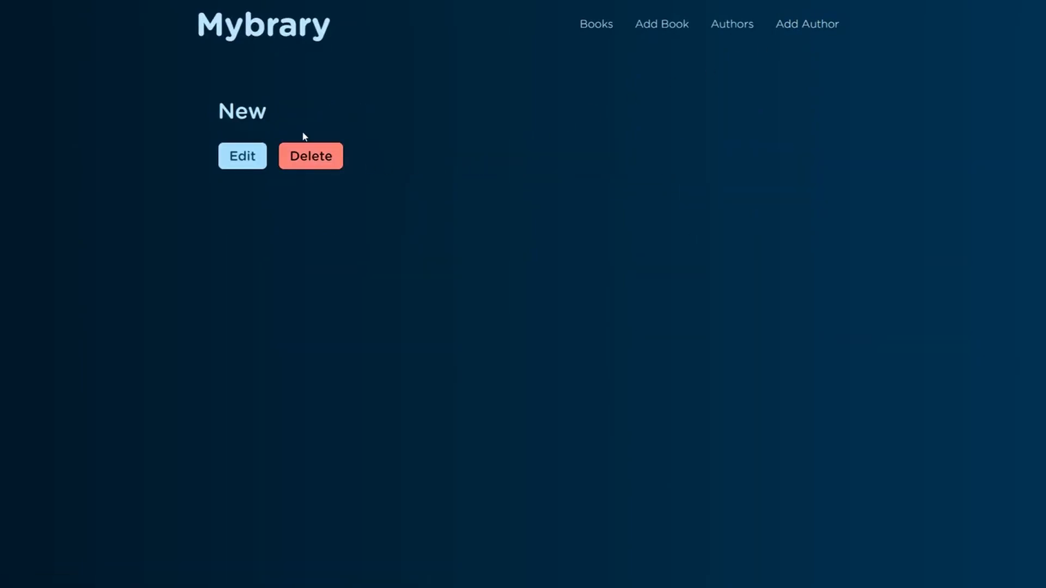
pyautogui.click(732, 24)
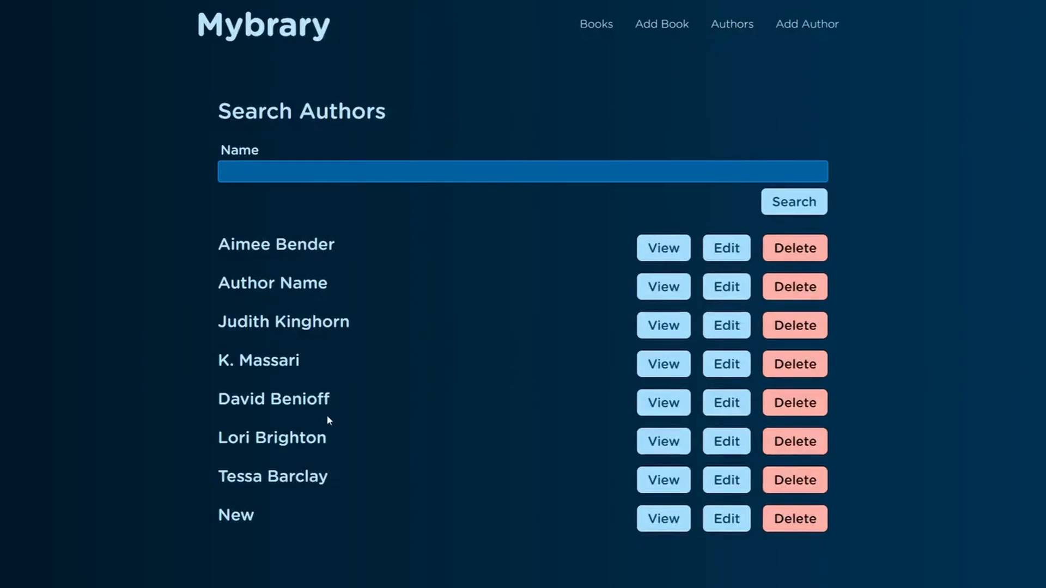